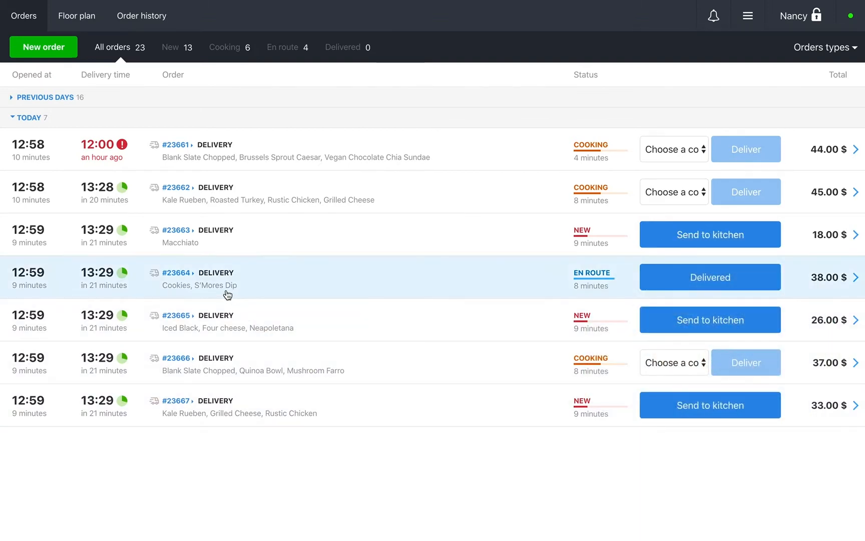
mouse_move(24, 31)
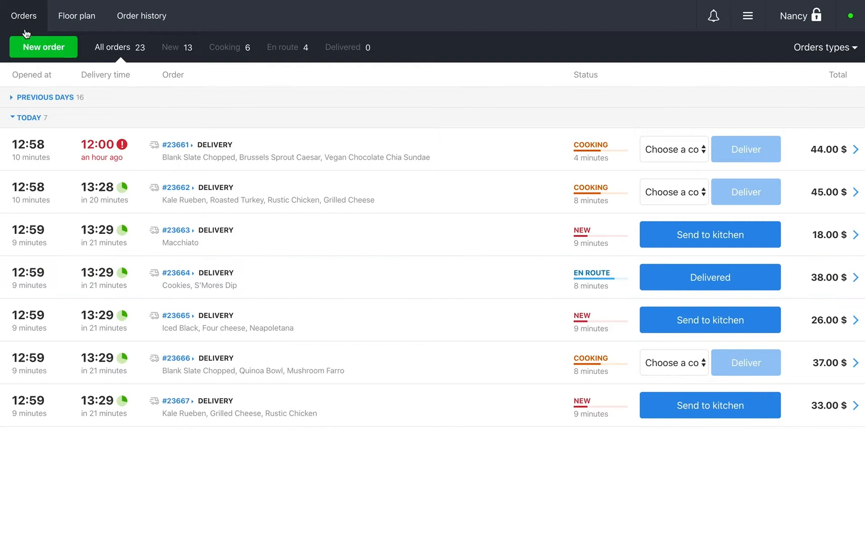
mouse_move(31, 21)
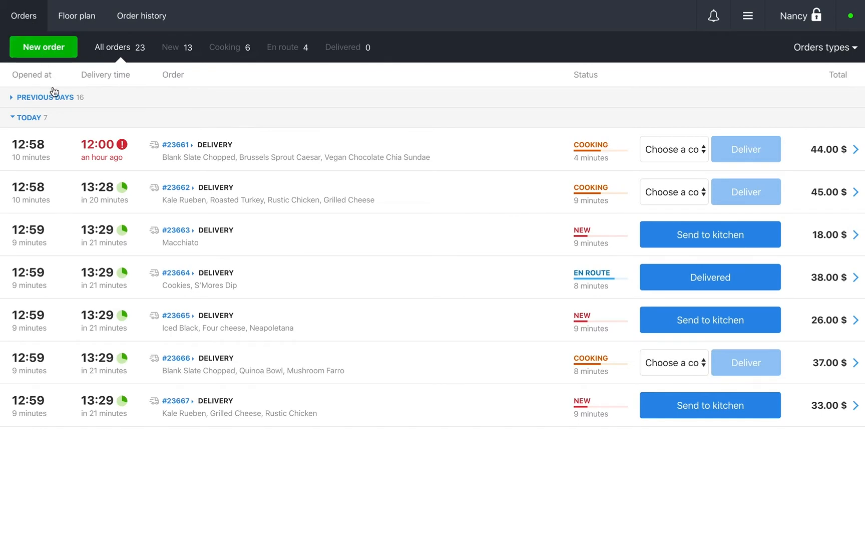
mouse_move(60, 102)
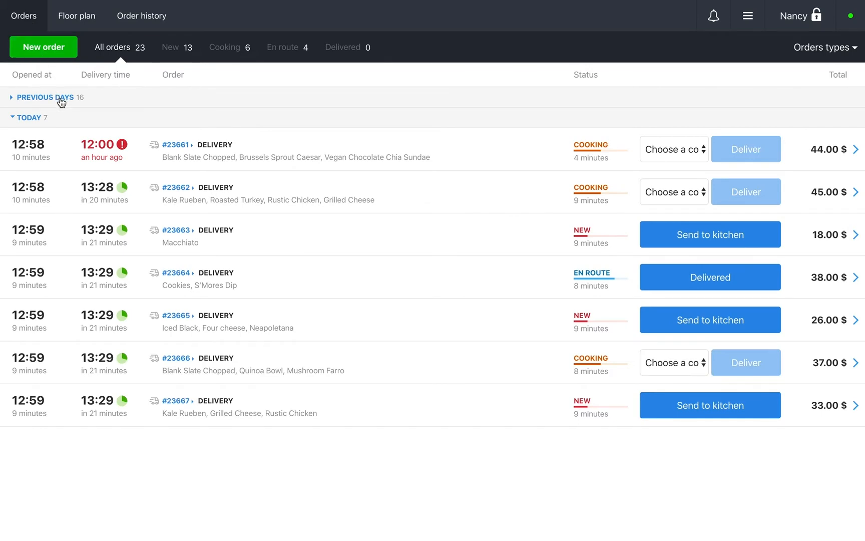
mouse_move(440, 87)
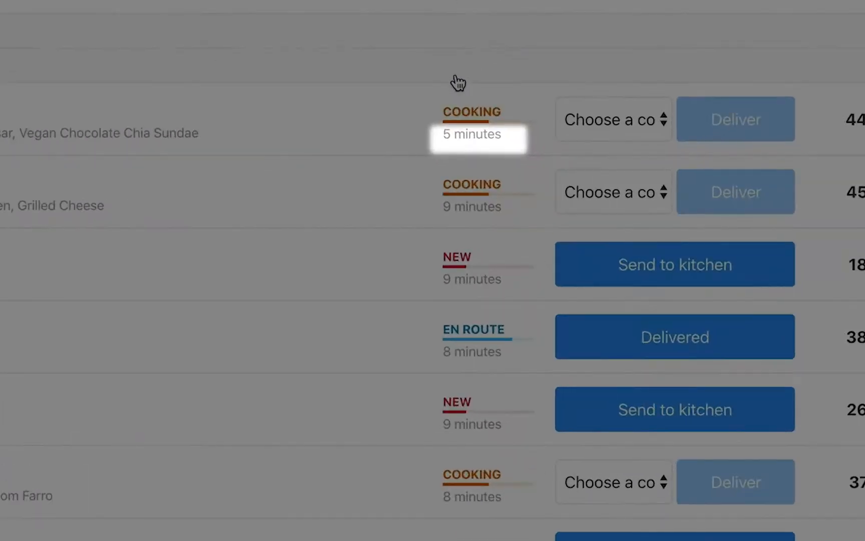
mouse_move(434, 90)
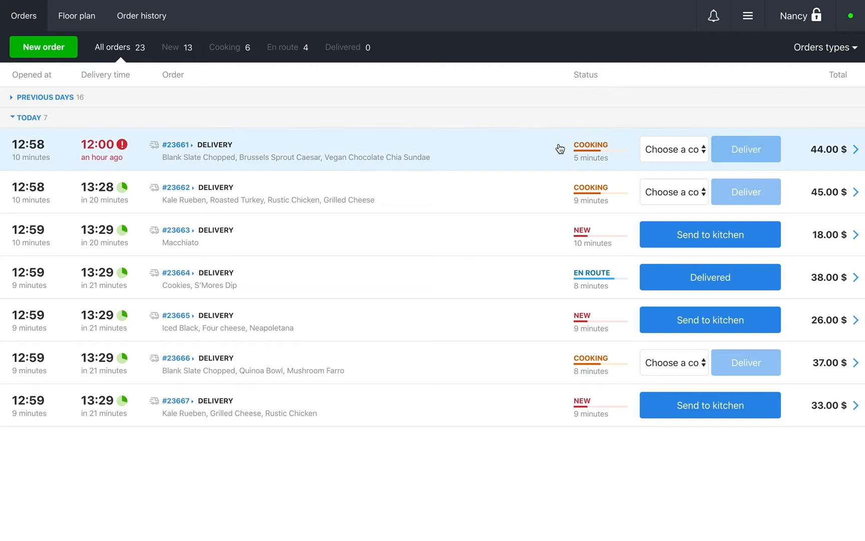
mouse_move(584, 259)
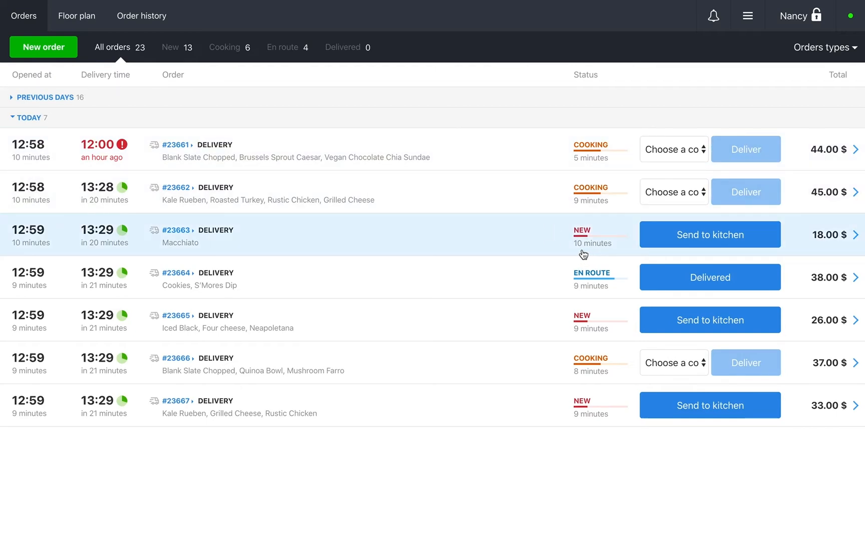
mouse_move(602, 254)
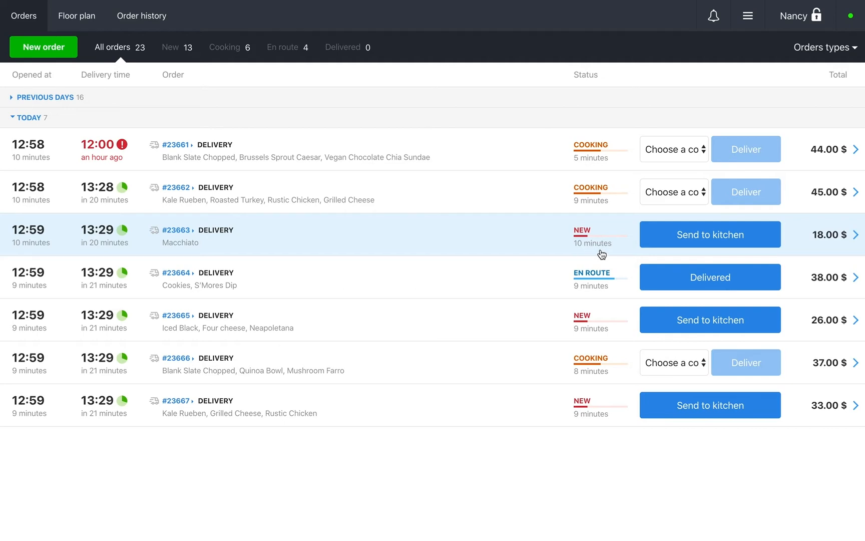
mouse_move(582, 254)
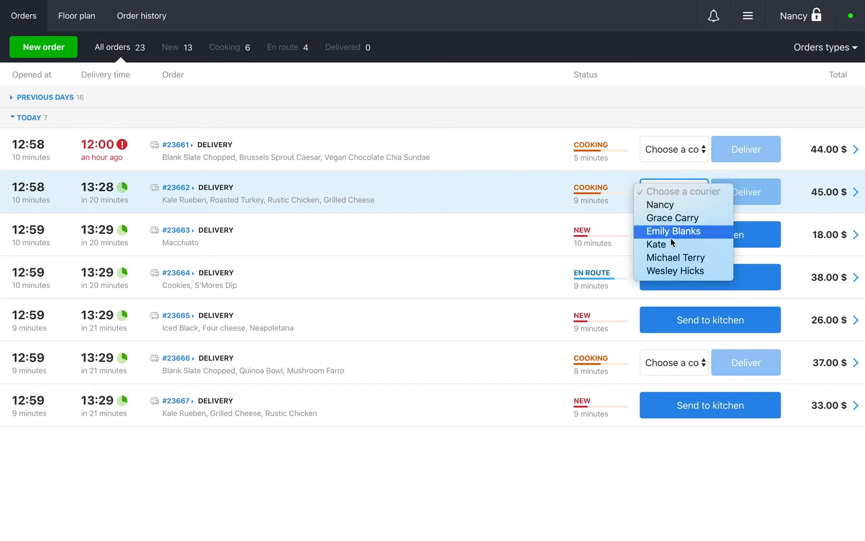
Assign a courier to order #23662, mark it Delivered, then Close it.
left_click(656, 245)
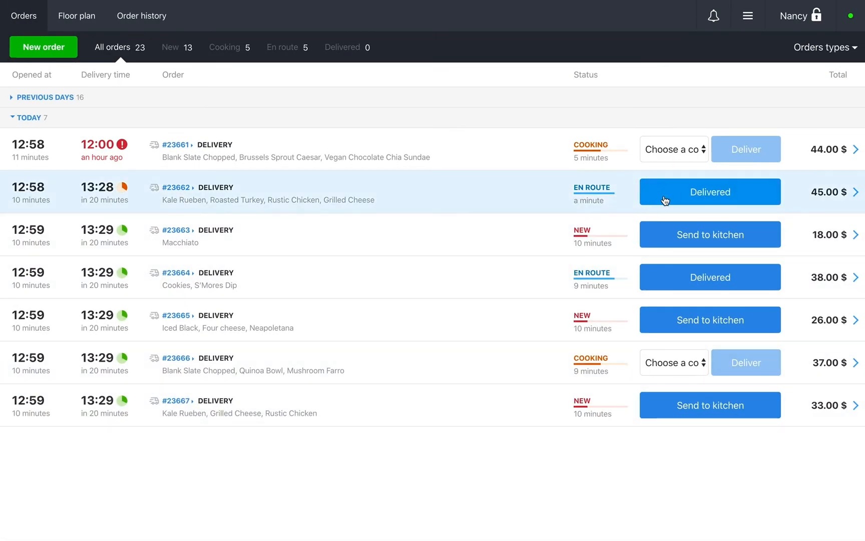
left_click(710, 191)
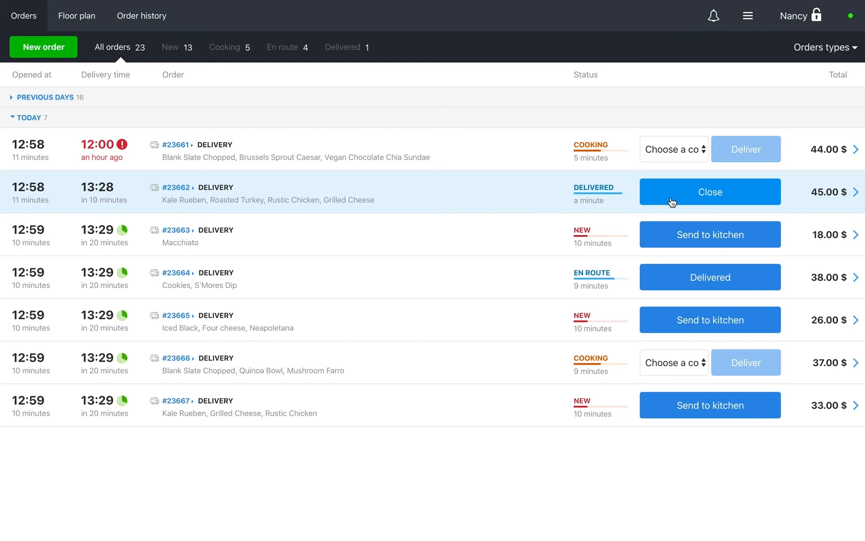
left_click(710, 192)
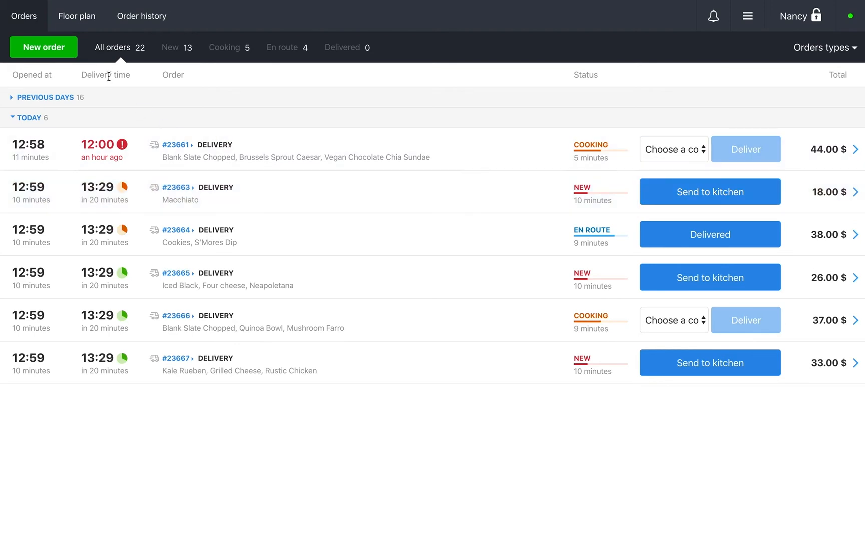
mouse_move(113, 222)
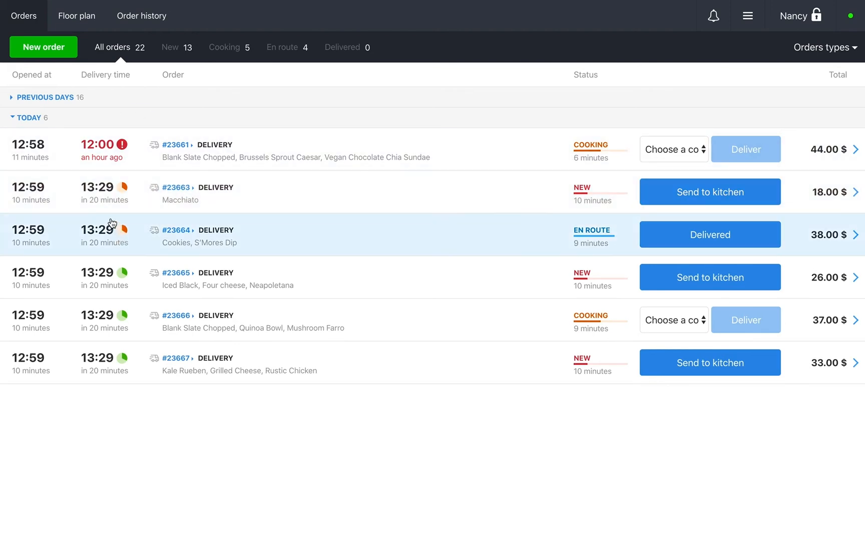
mouse_move(117, 157)
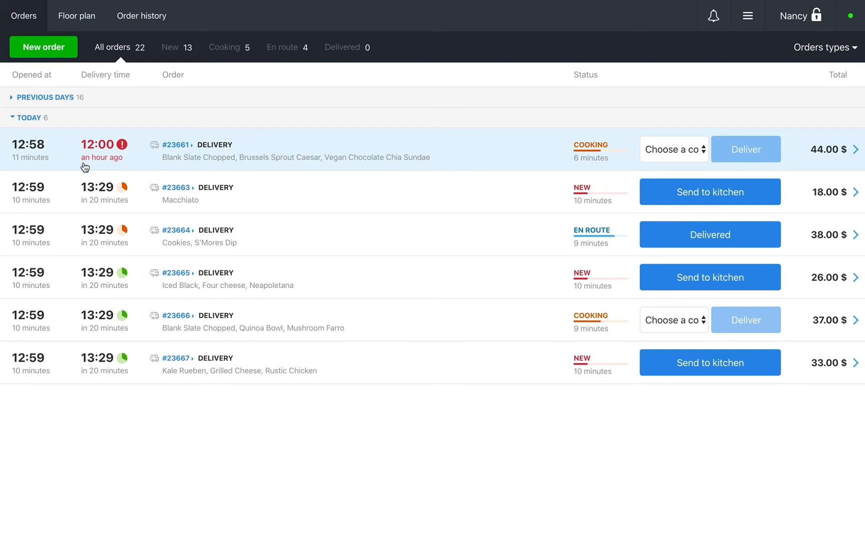
mouse_move(95, 167)
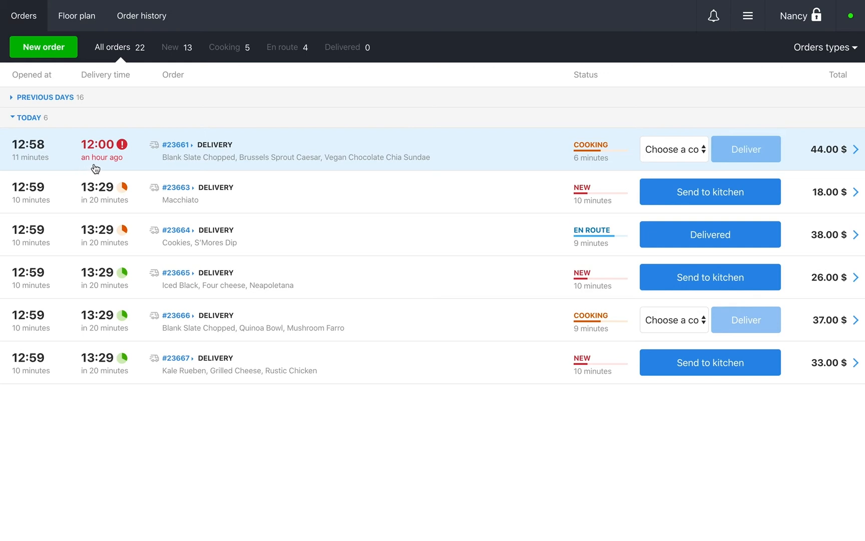
mouse_move(140, 156)
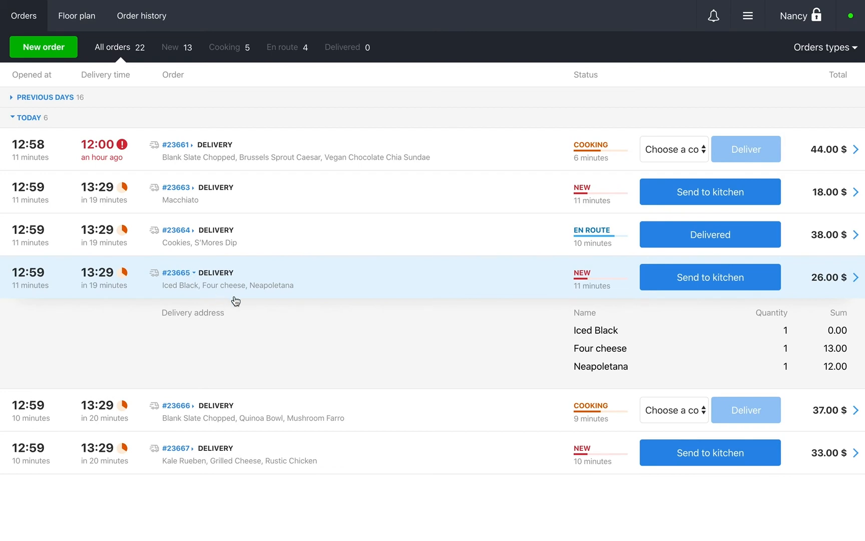
mouse_move(568, 365)
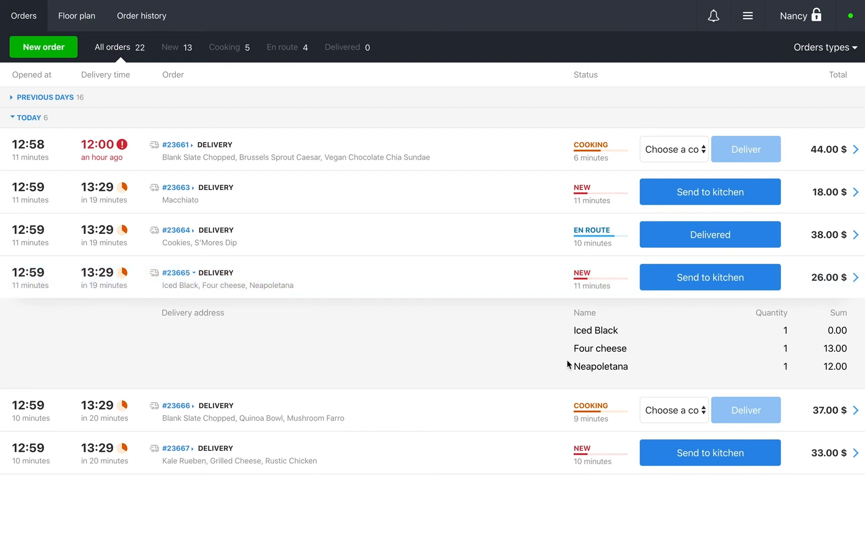
mouse_move(587, 326)
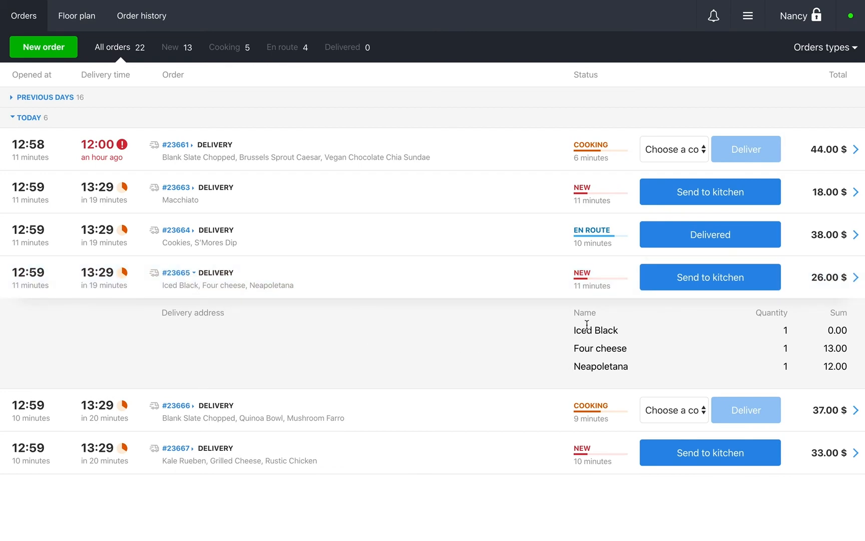
mouse_move(588, 383)
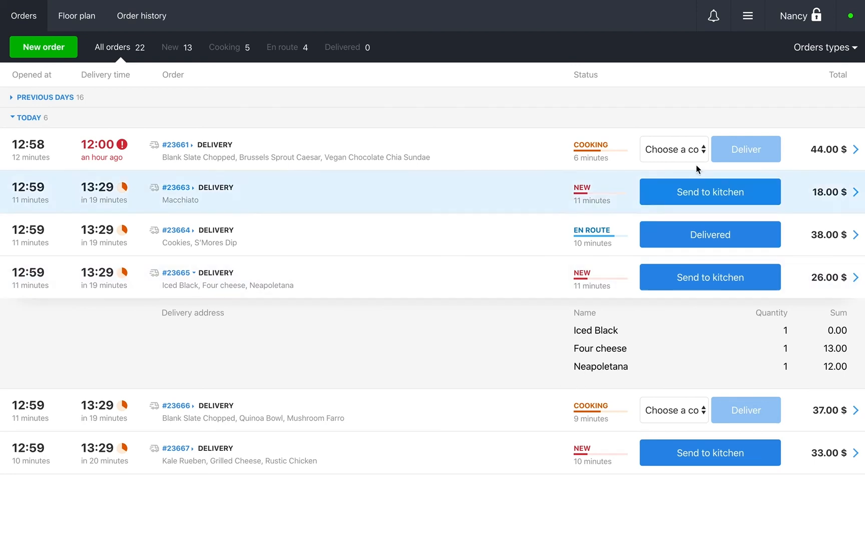
Filter the list to Deliveries, check the Cooking and En route tabs, then return to All orders.
left_click(823, 47)
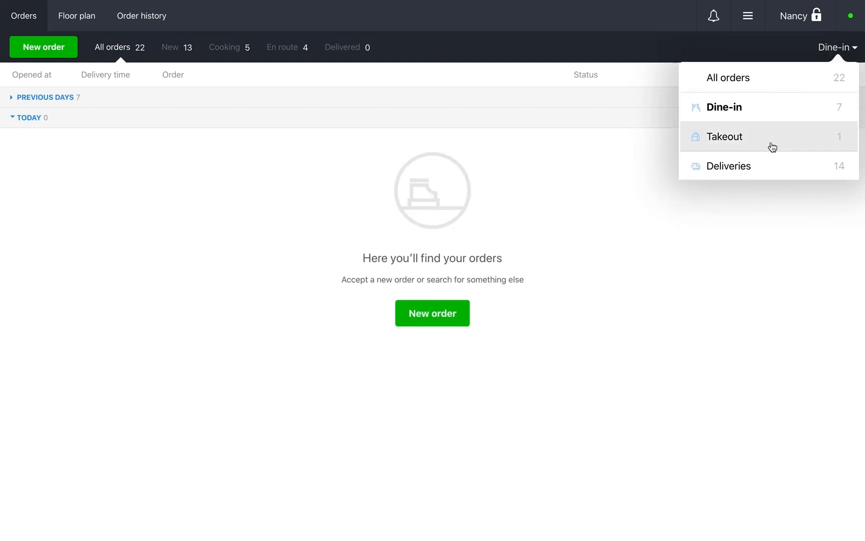
left_click(728, 166)
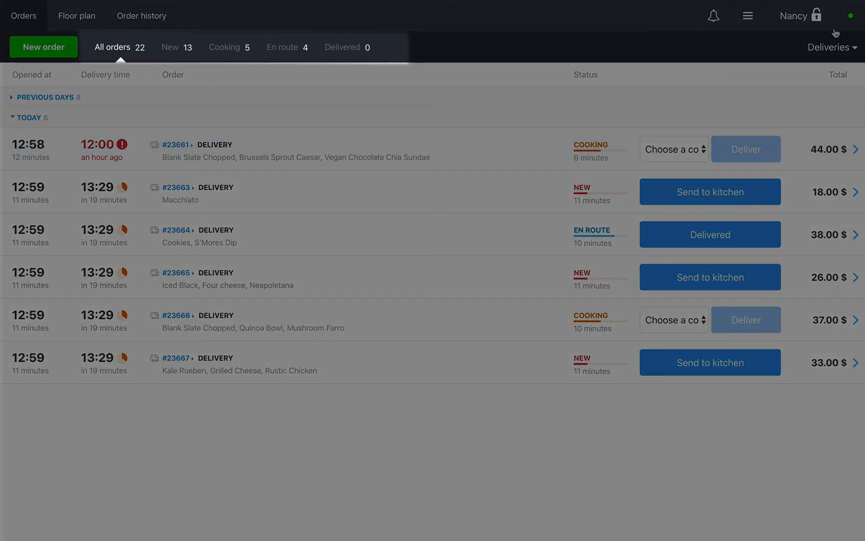
left_click(225, 47)
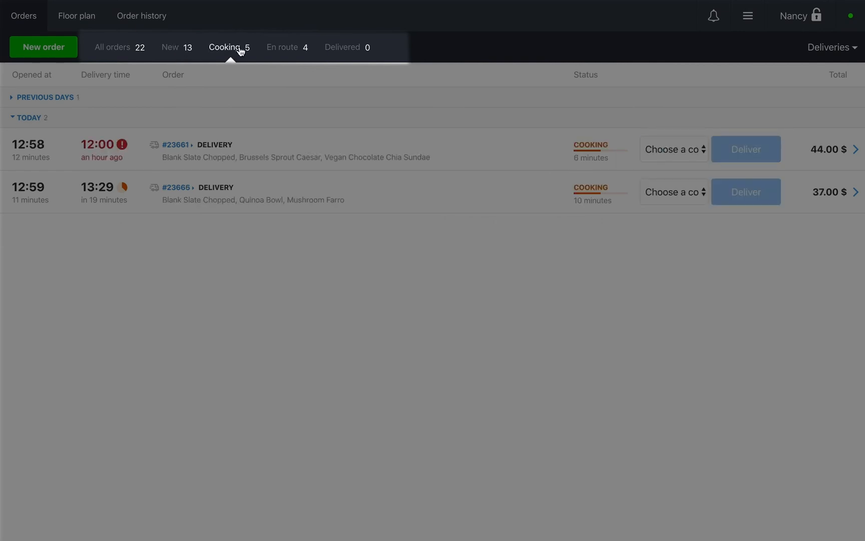
left_click(282, 48)
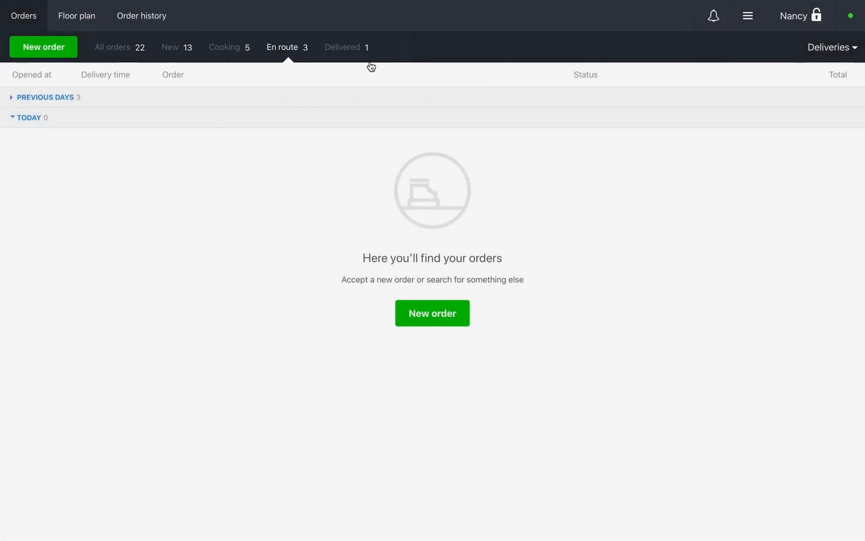
left_click(113, 46)
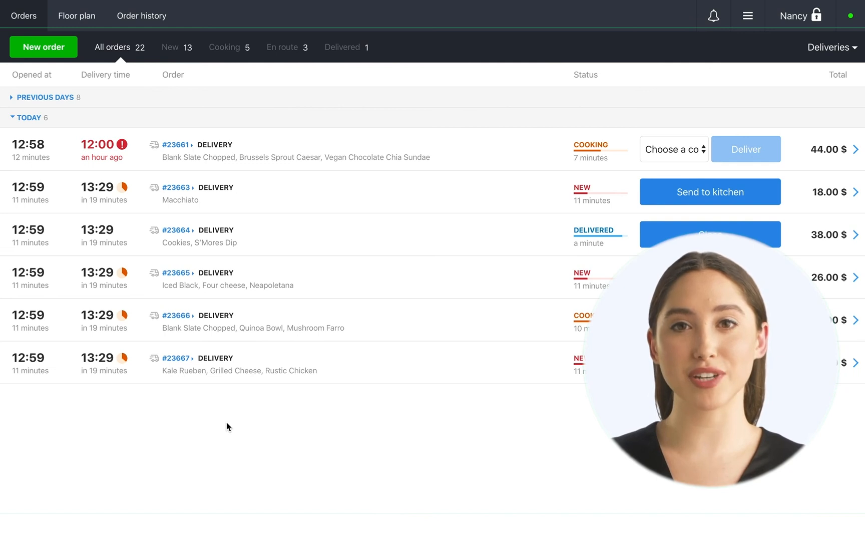